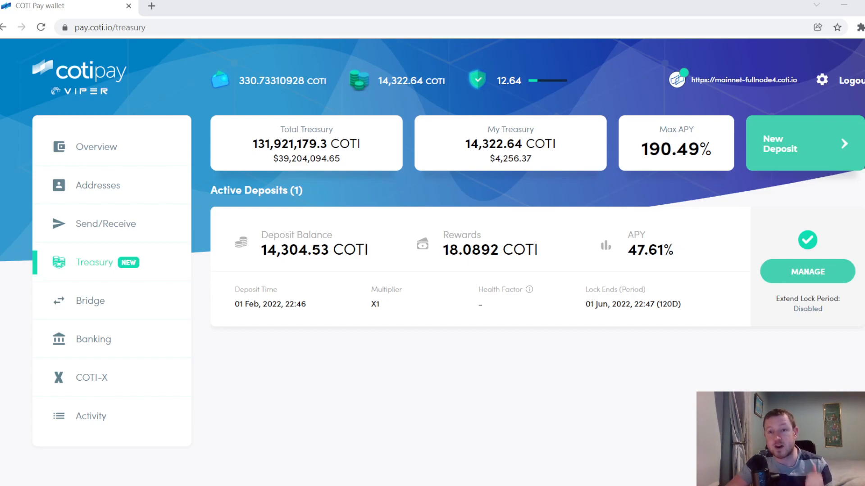
Step: Start a new treasury deposit of about 155.44 COTI from the Treasury page
left_click(803, 143)
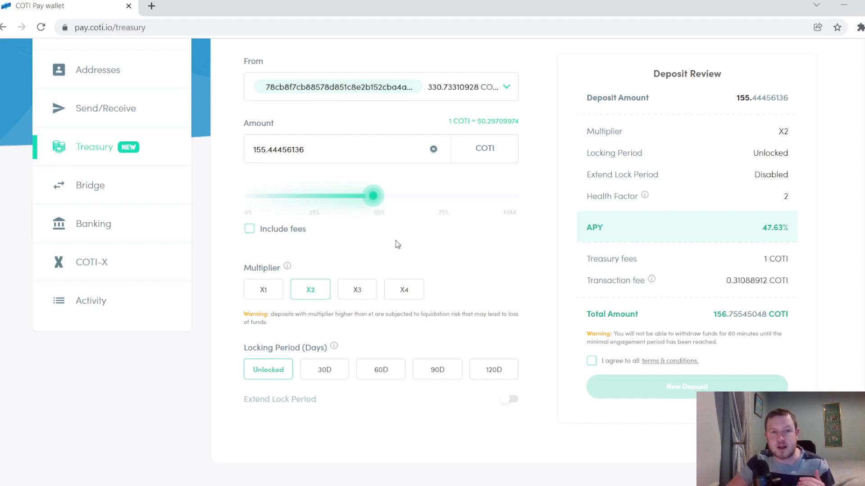
mouse_move(286, 268)
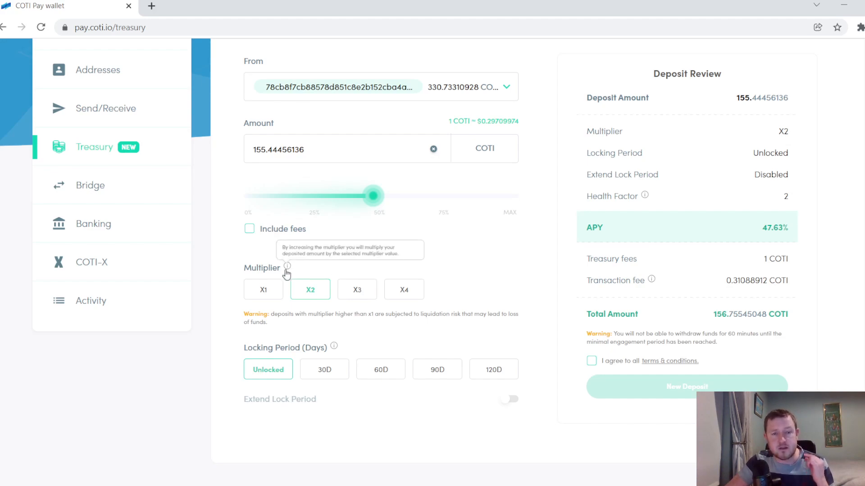
mouse_move(596, 205)
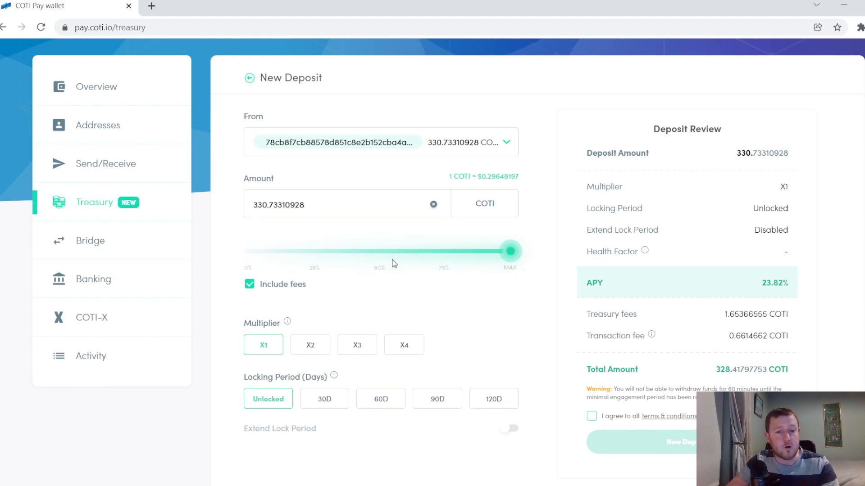
mouse_move(274, 343)
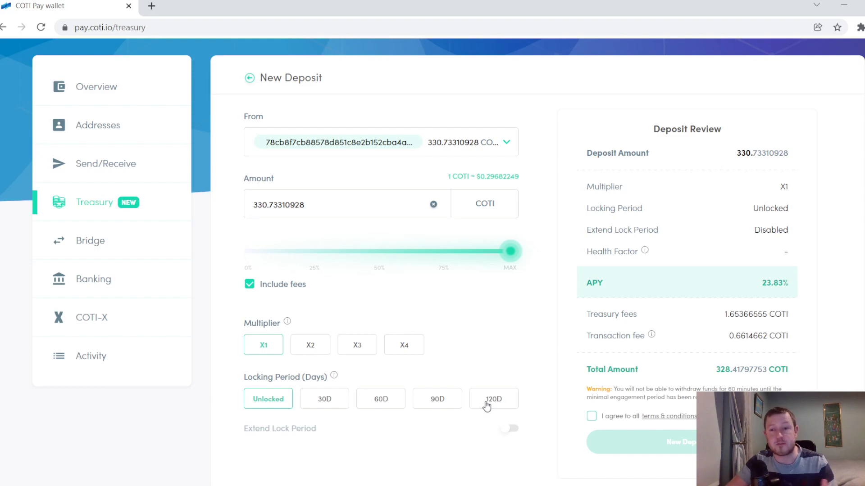
mouse_move(447, 403)
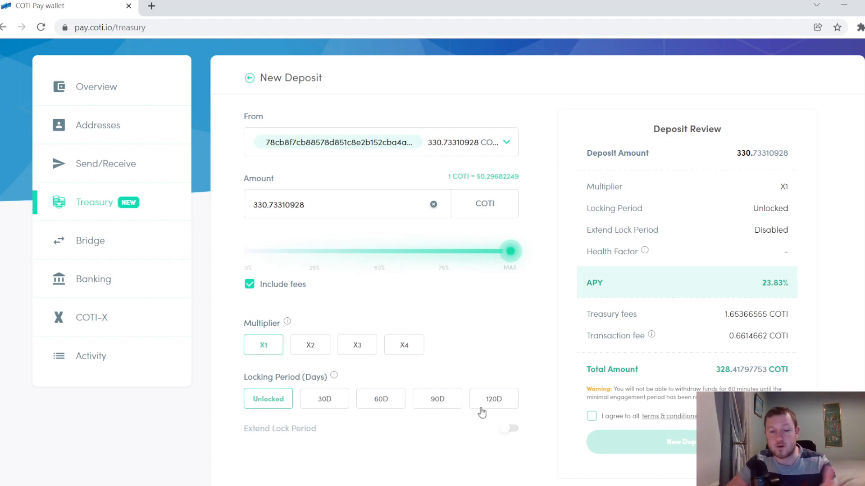
Step: Choose the 120-day locking period, raising the deposit's APY to about 47.66%
left_click(492, 399)
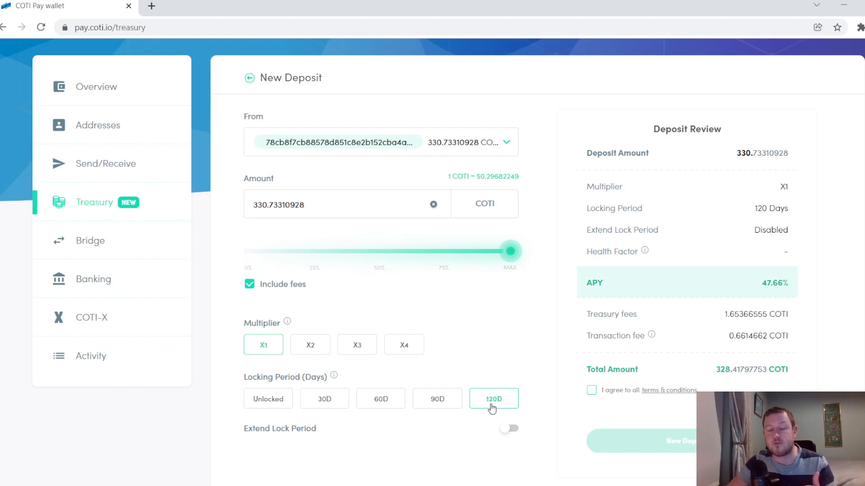
Step: Apply the X2 multiplier, giving health factor 2 and about 95.34% APY
left_click(309, 345)
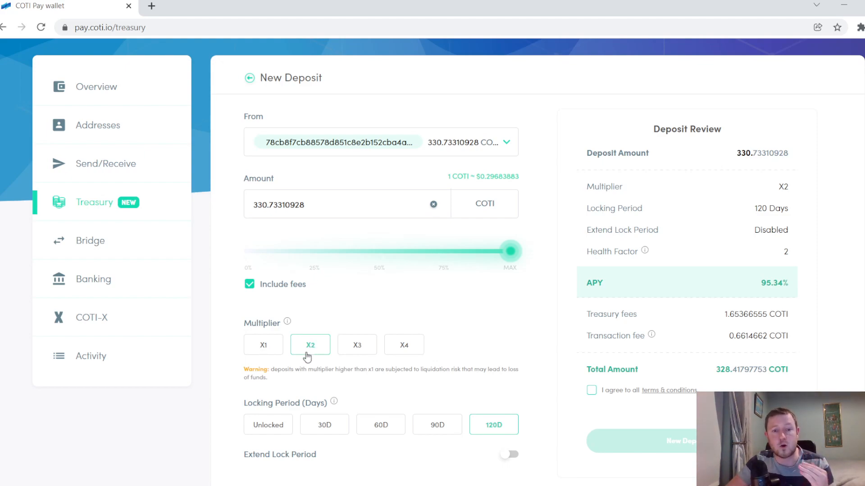
mouse_move(320, 340)
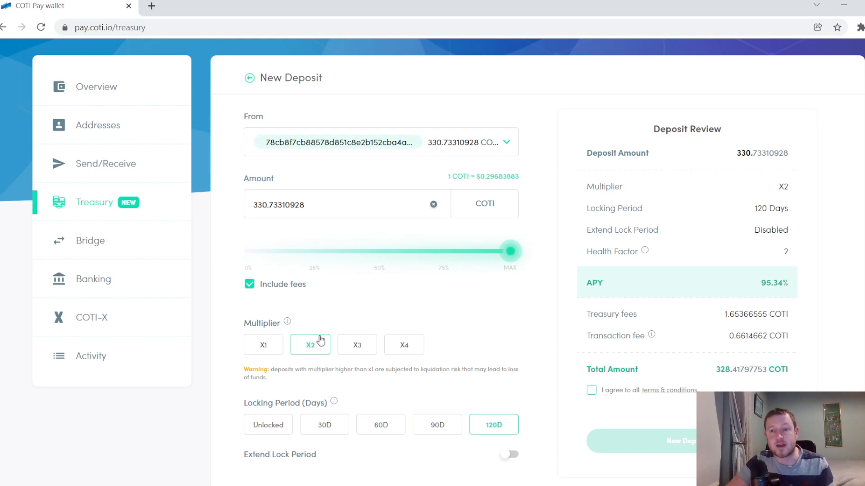
mouse_move(583, 304)
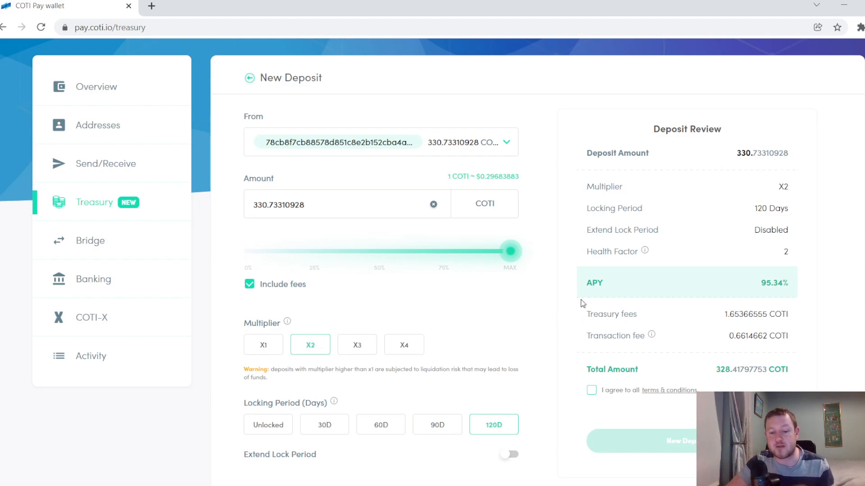
mouse_move(573, 307)
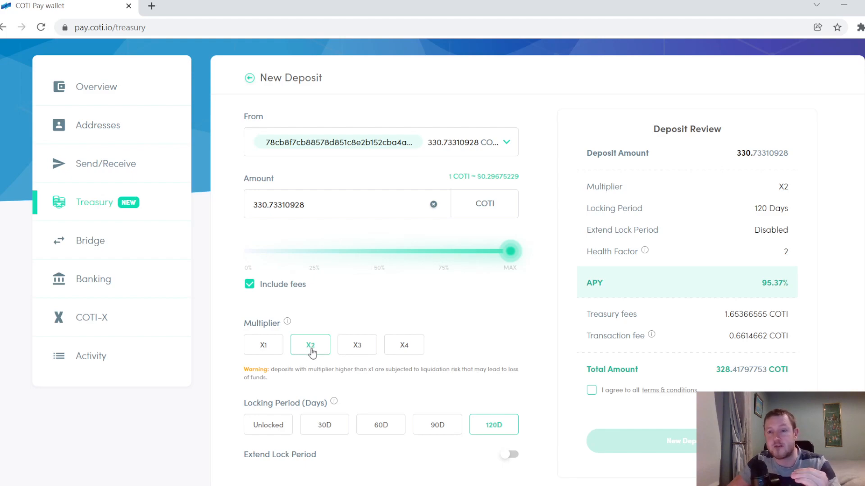
mouse_move(346, 357)
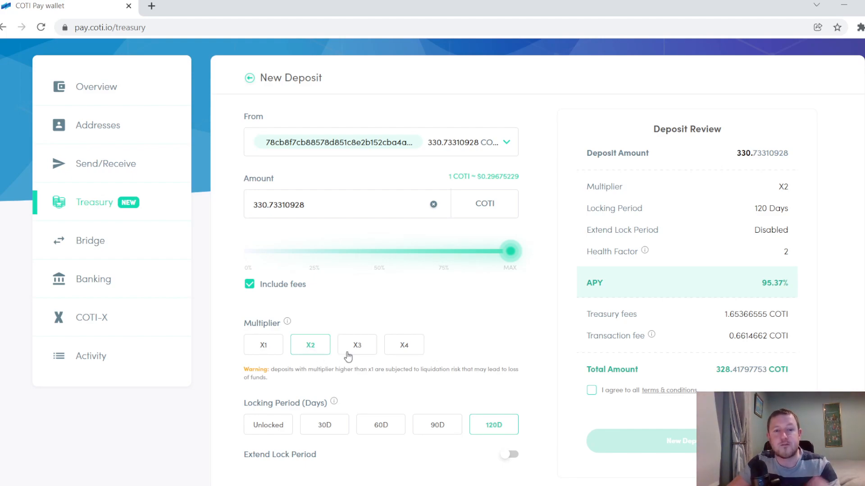
Step: Switch the multiplier to X3 (health factor 1.5) and then X4 (health factor 1.33)
left_click(357, 345)
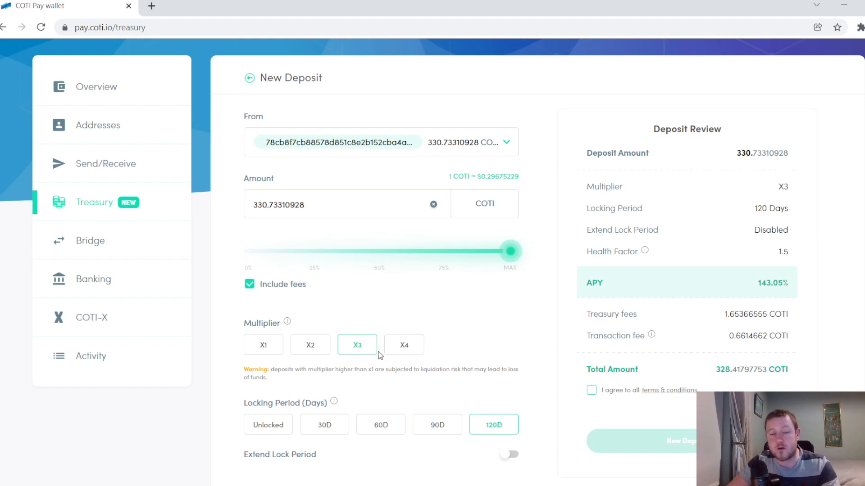
left_click(403, 345)
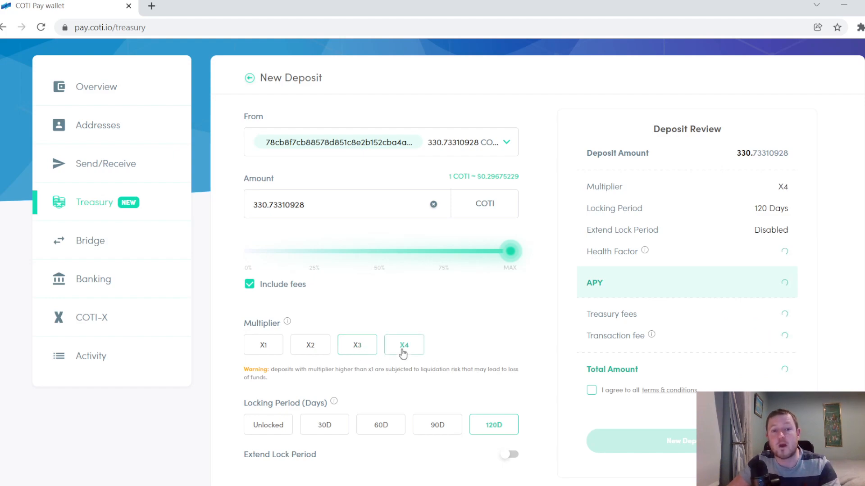
left_click(403, 345)
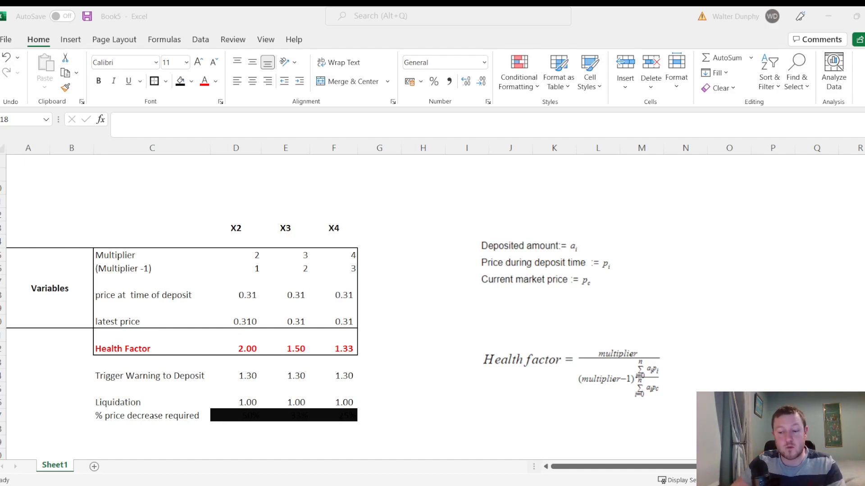
left_click(817, 348)
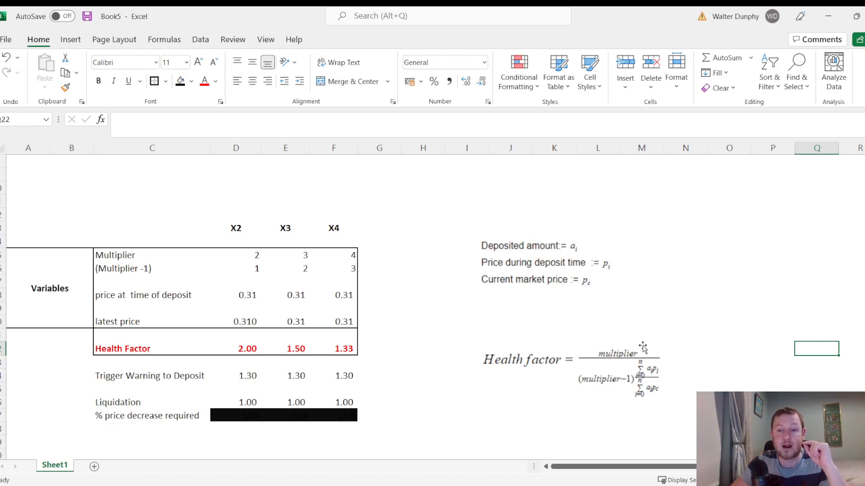
left_click(151, 322)
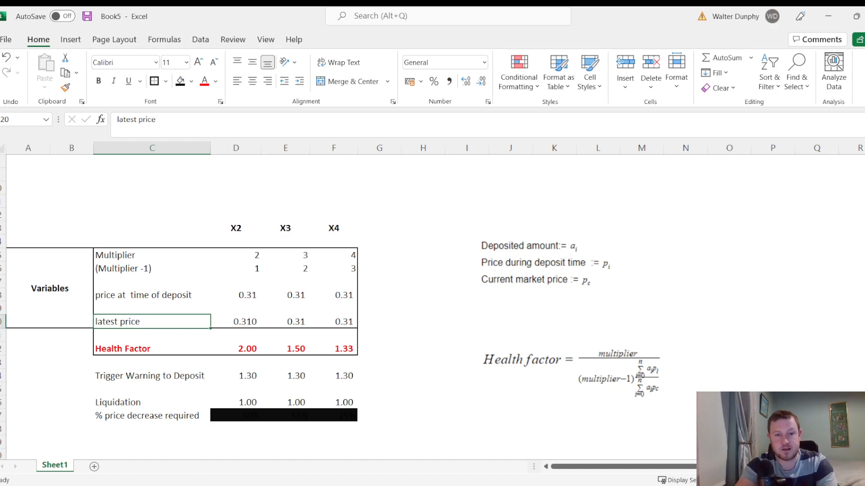
left_click(247, 321)
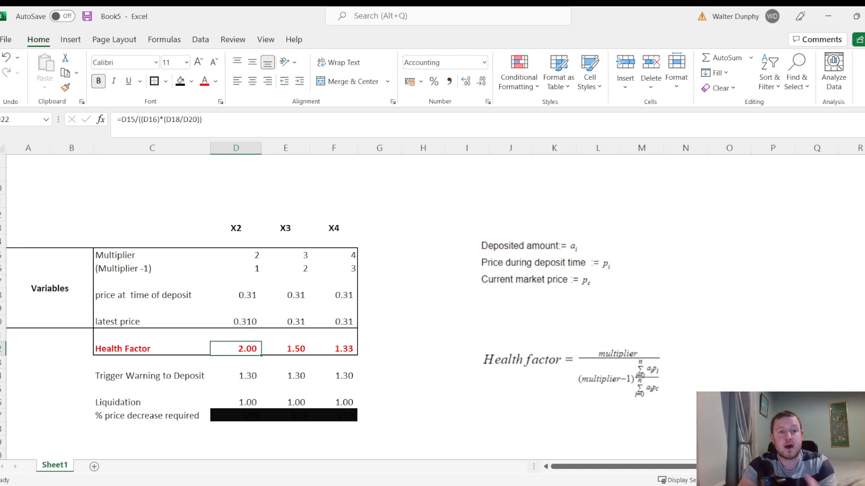
left_click(285, 348)
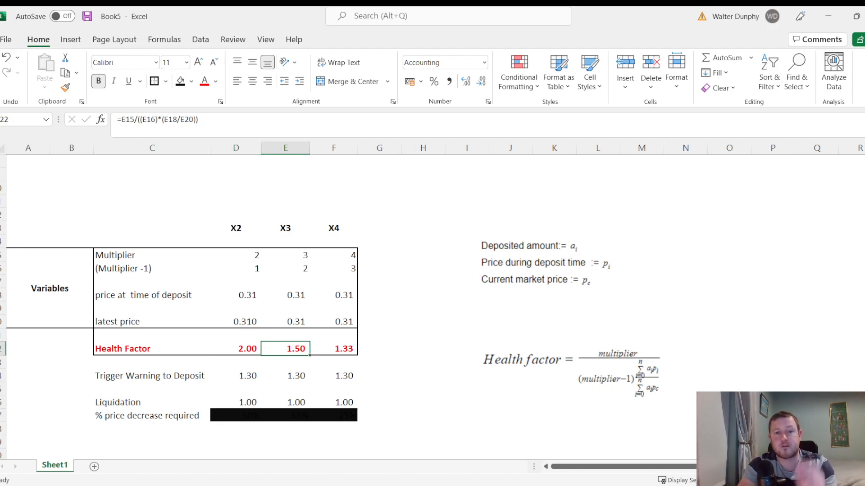
left_click(333, 349)
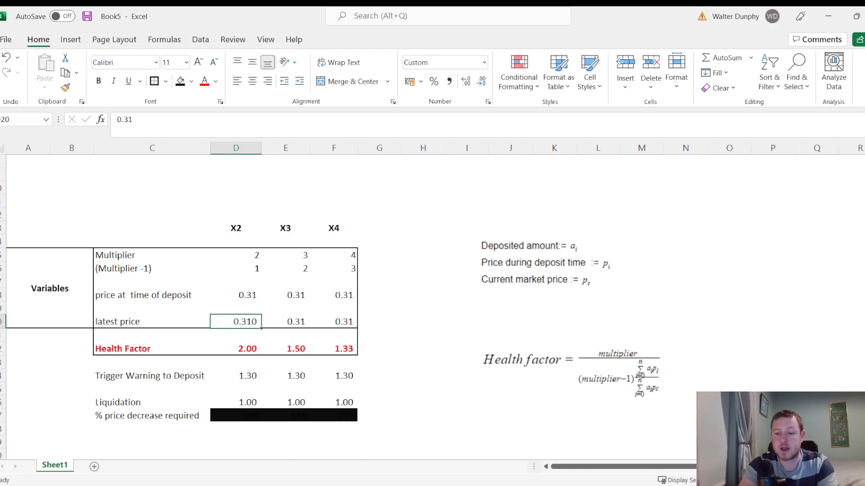
Step: Enter a lower latest price and check the recalculated 2x, 3x and 4x health factors (1.81, 1.35, 1.20)
type("0.360")
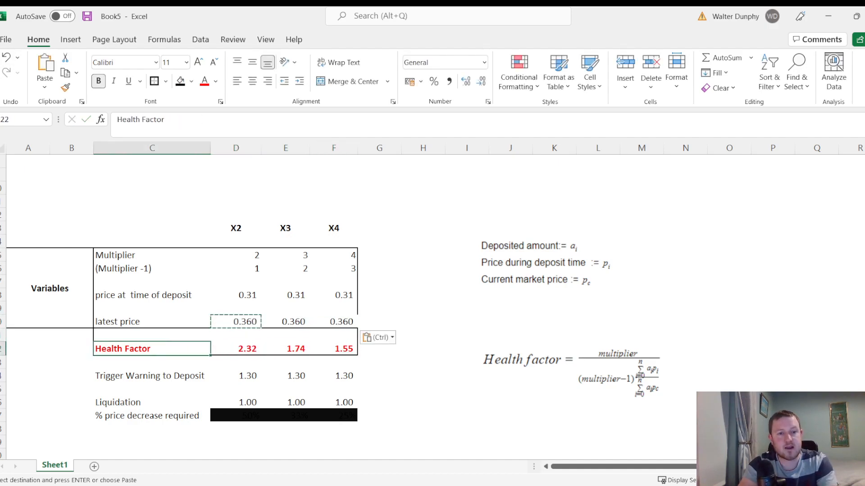
left_click(235, 349)
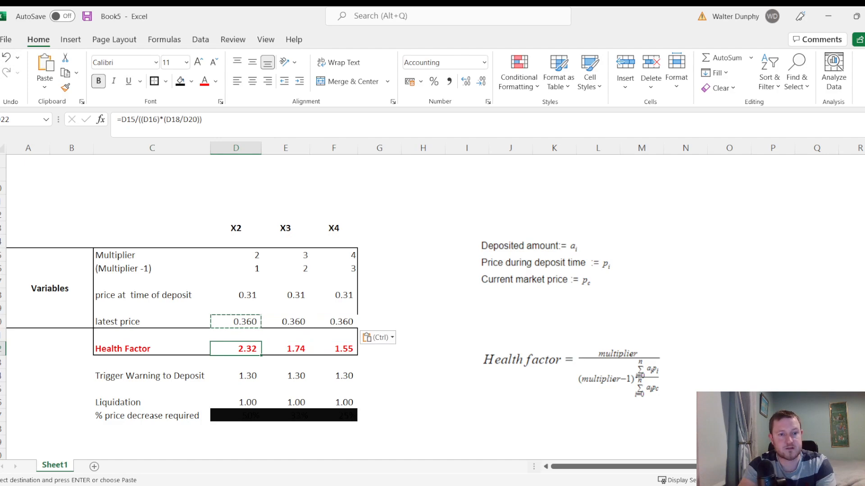
left_click(285, 349)
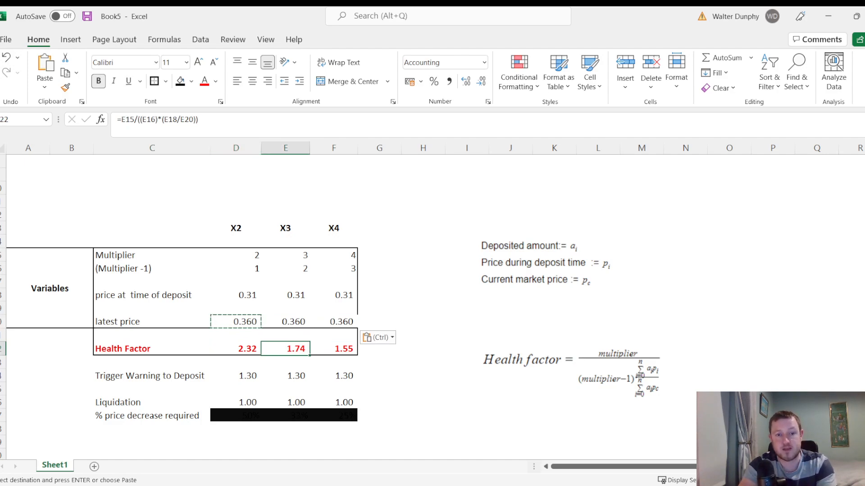
left_click(333, 347)
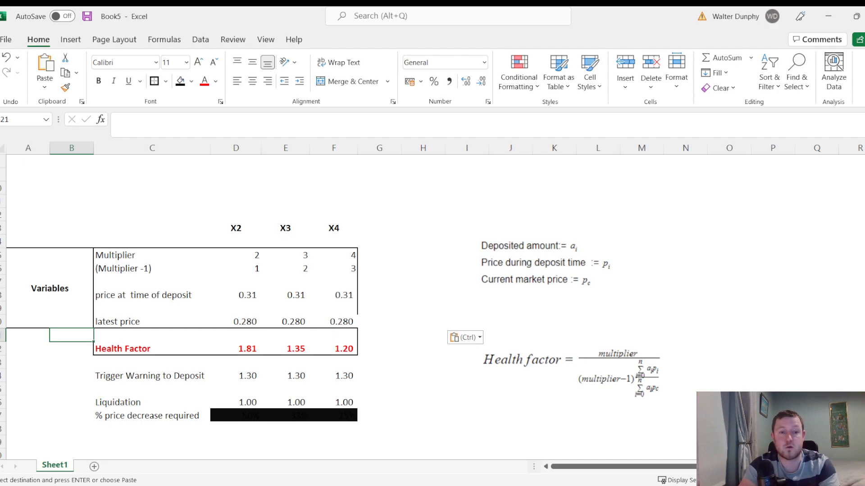
left_click(152, 335)
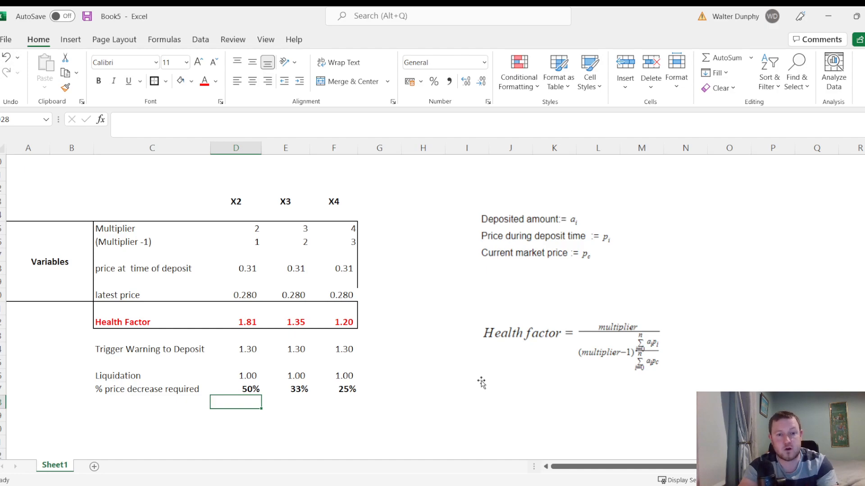
Step: Check the required price drops for liquidation: 50%, 33% and 25% for 2x, 3x, 4x
left_click(286, 389)
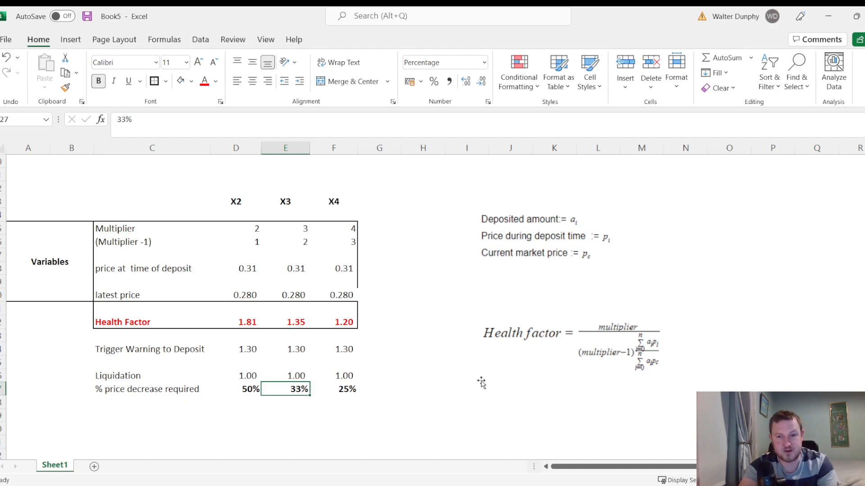
left_click(235, 390)
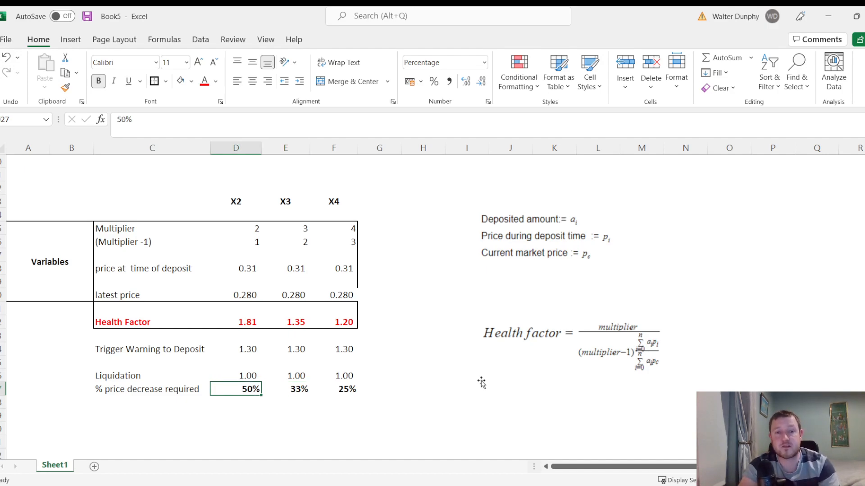
left_click(333, 389)
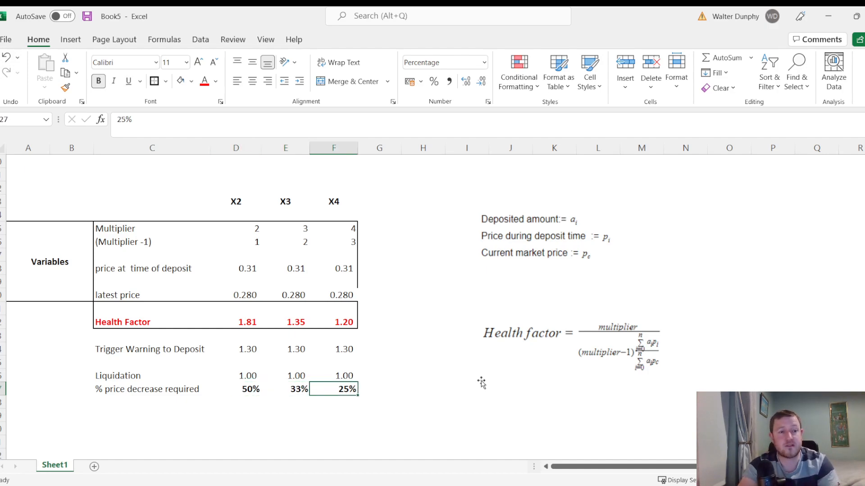